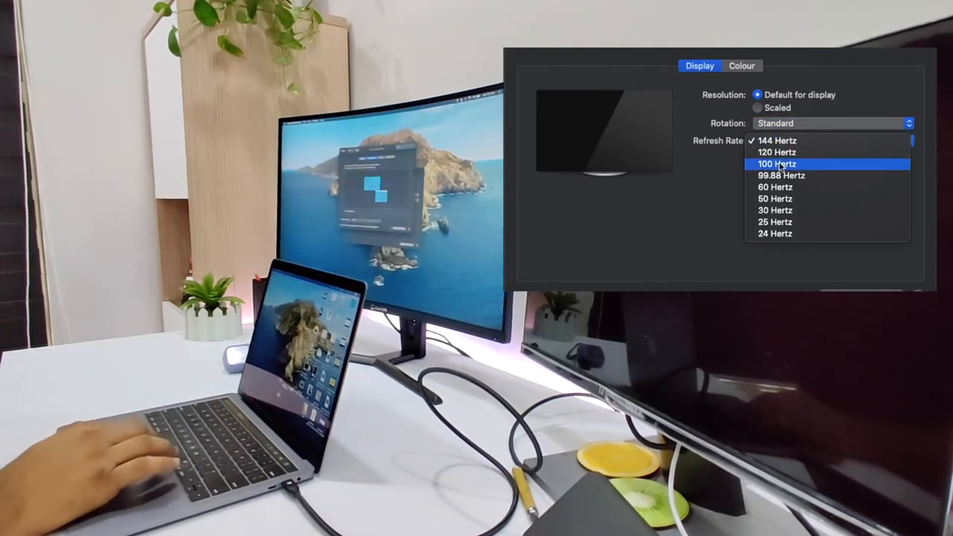
- Run the curved monitor at 144 Hertz and switch its resolution to Scaled, listing sizes from 1600 × 900 to 720p
{"action": "left_click", "coordinate": [777, 140]}
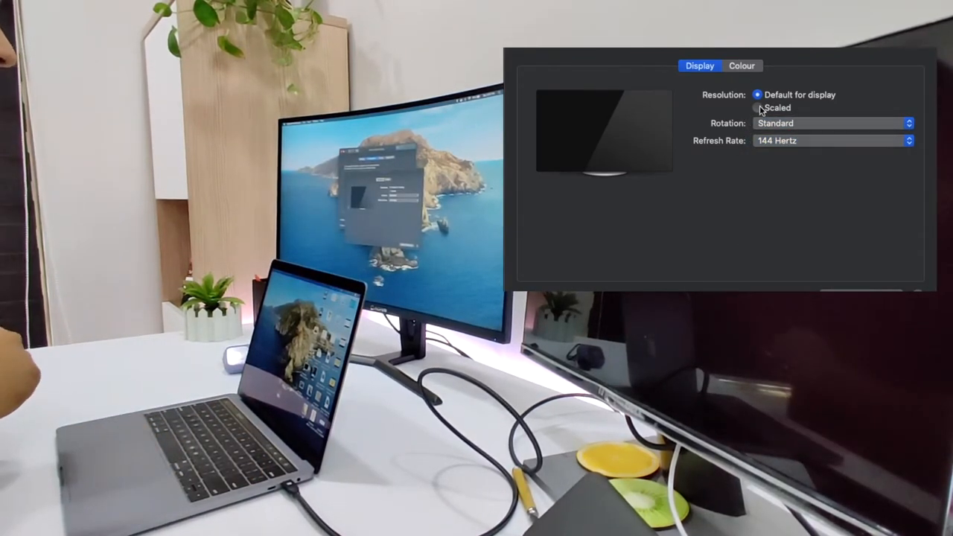
{"action": "left_click", "coordinate": [757, 107]}
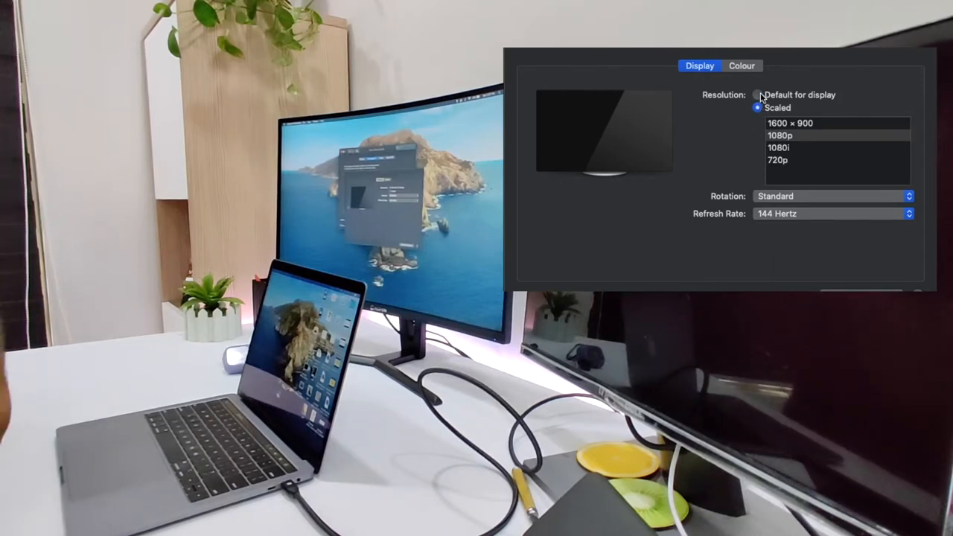
{"action": "left_click", "coordinate": [758, 95]}
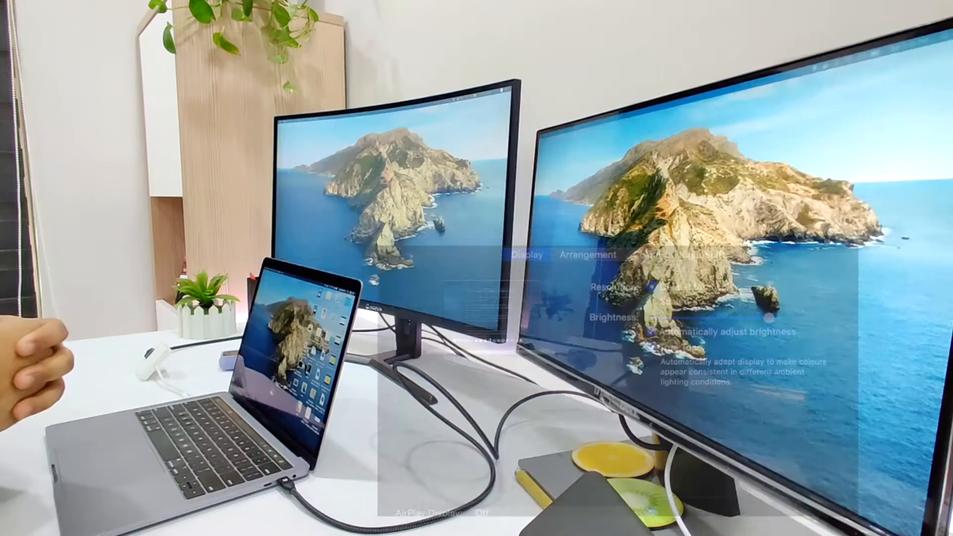
- Dismiss the Displays window so all three screens show the island wallpaper
{"action": "left_click", "coordinate": [586, 253]}
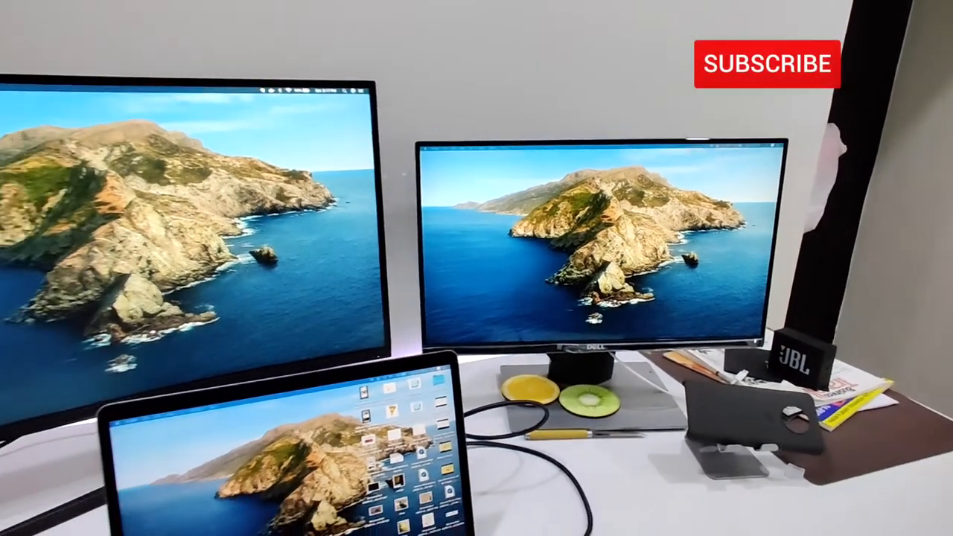
{"action": "left_click", "coordinate": [767, 64]}
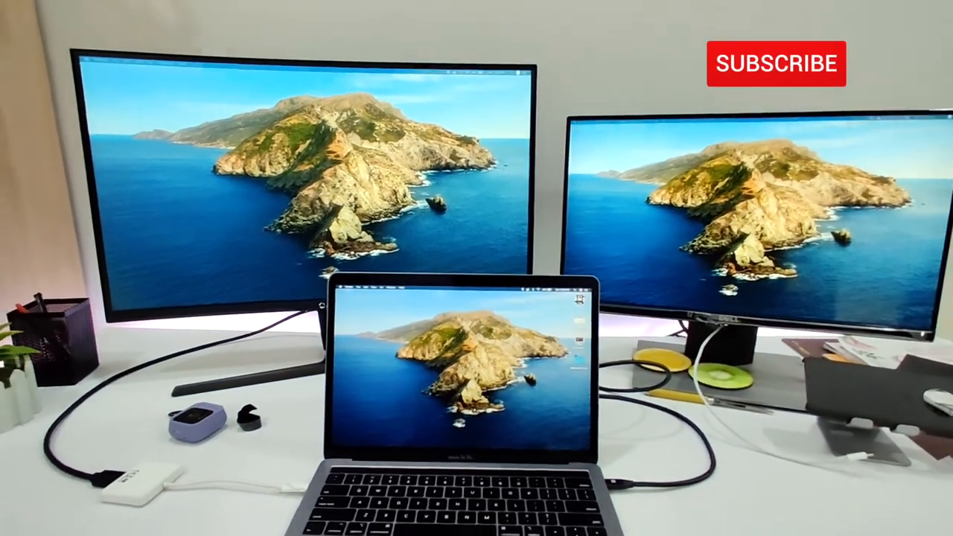
{"action": "left_click", "coordinate": [777, 62]}
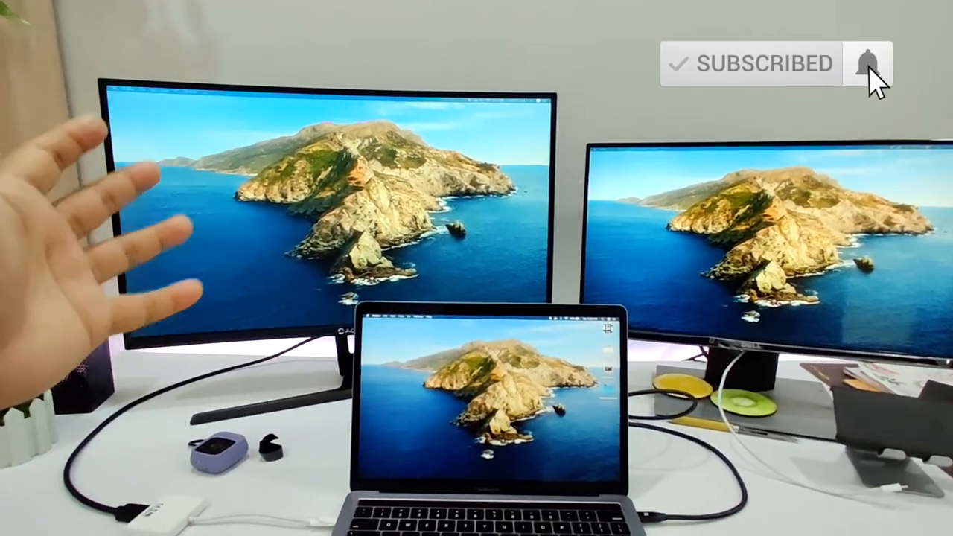
{"action": "left_click", "coordinate": [866, 65]}
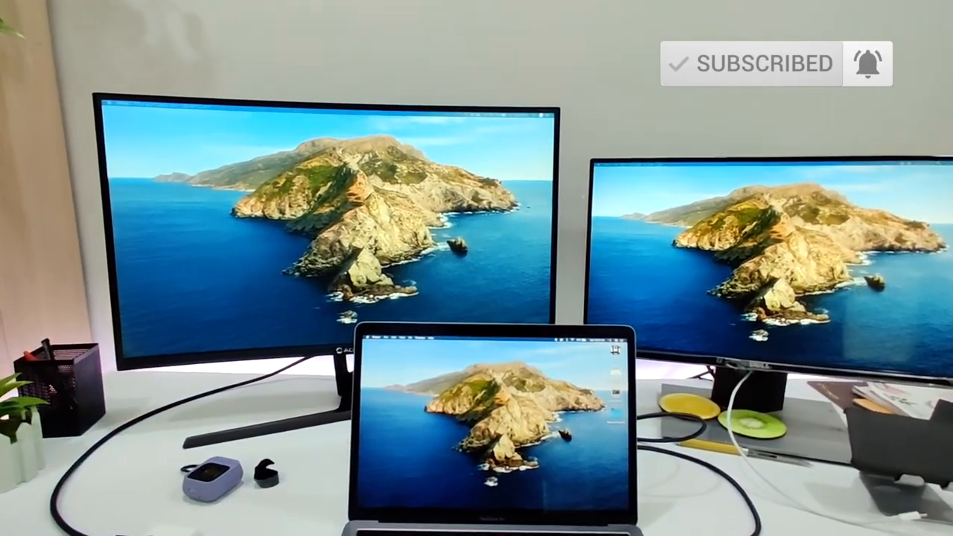